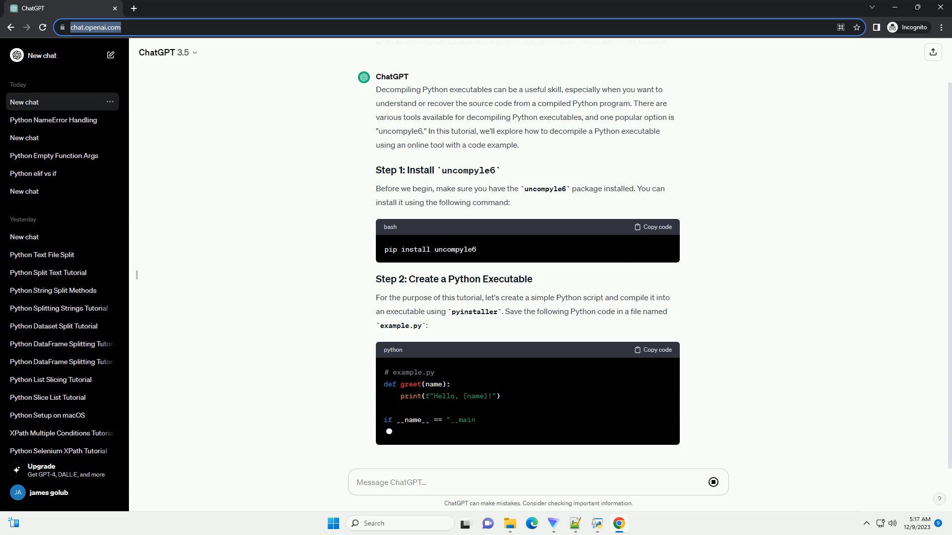
pyautogui.scroll(-3)
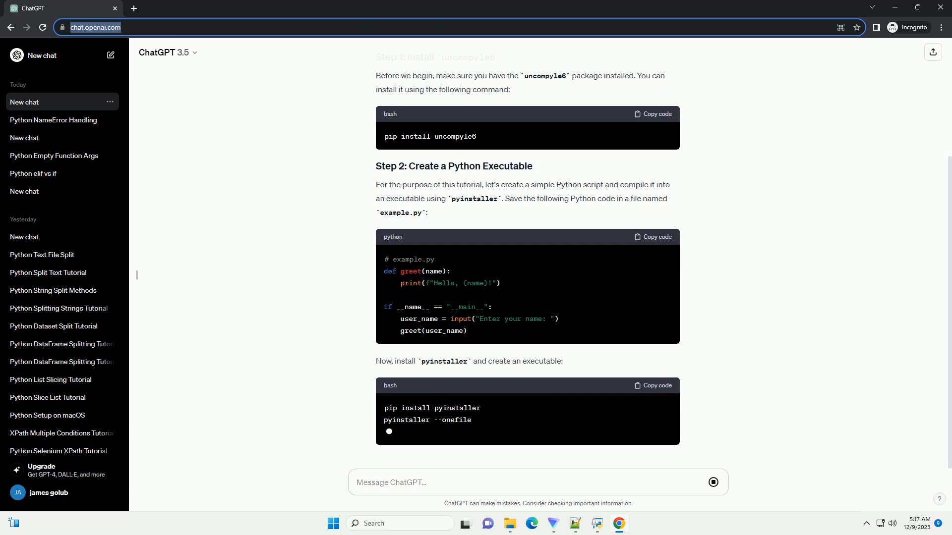
pyautogui.write('example.py')
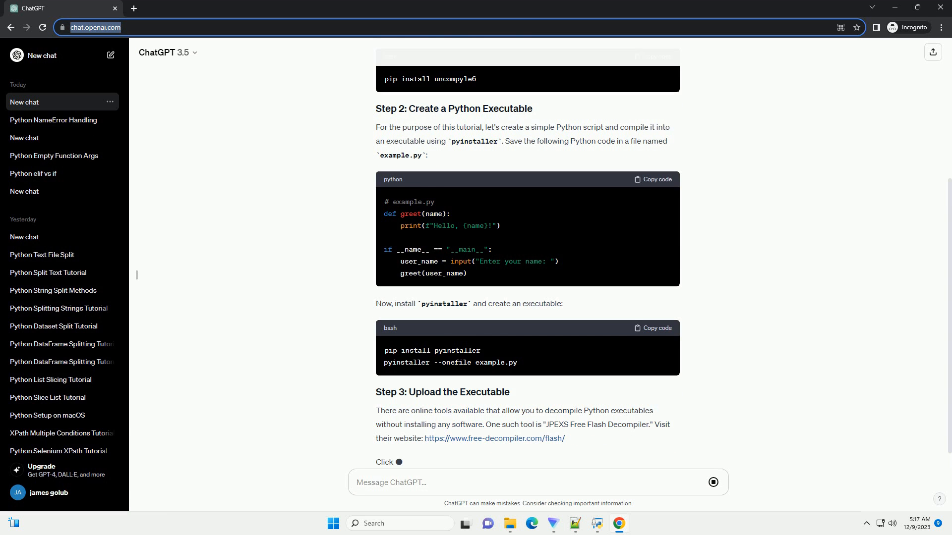
pyautogui.scroll(-3)
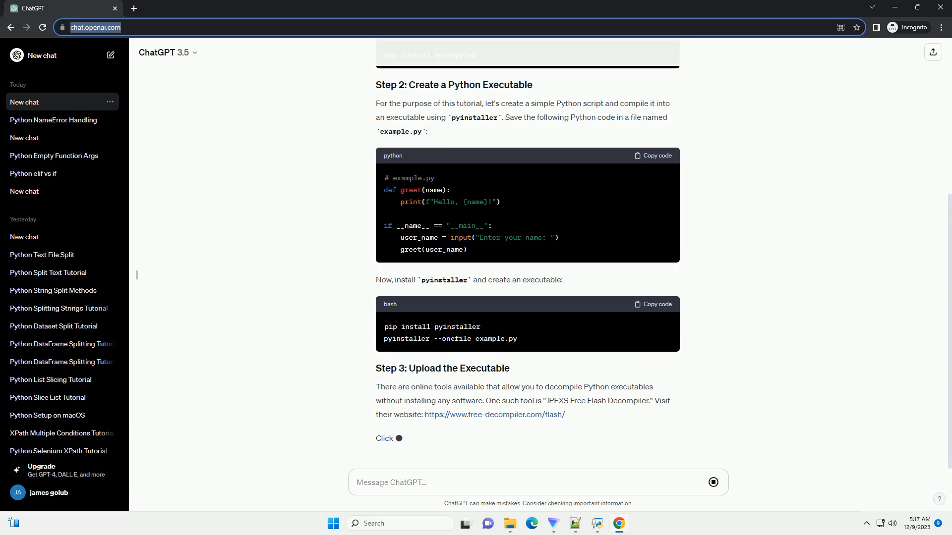